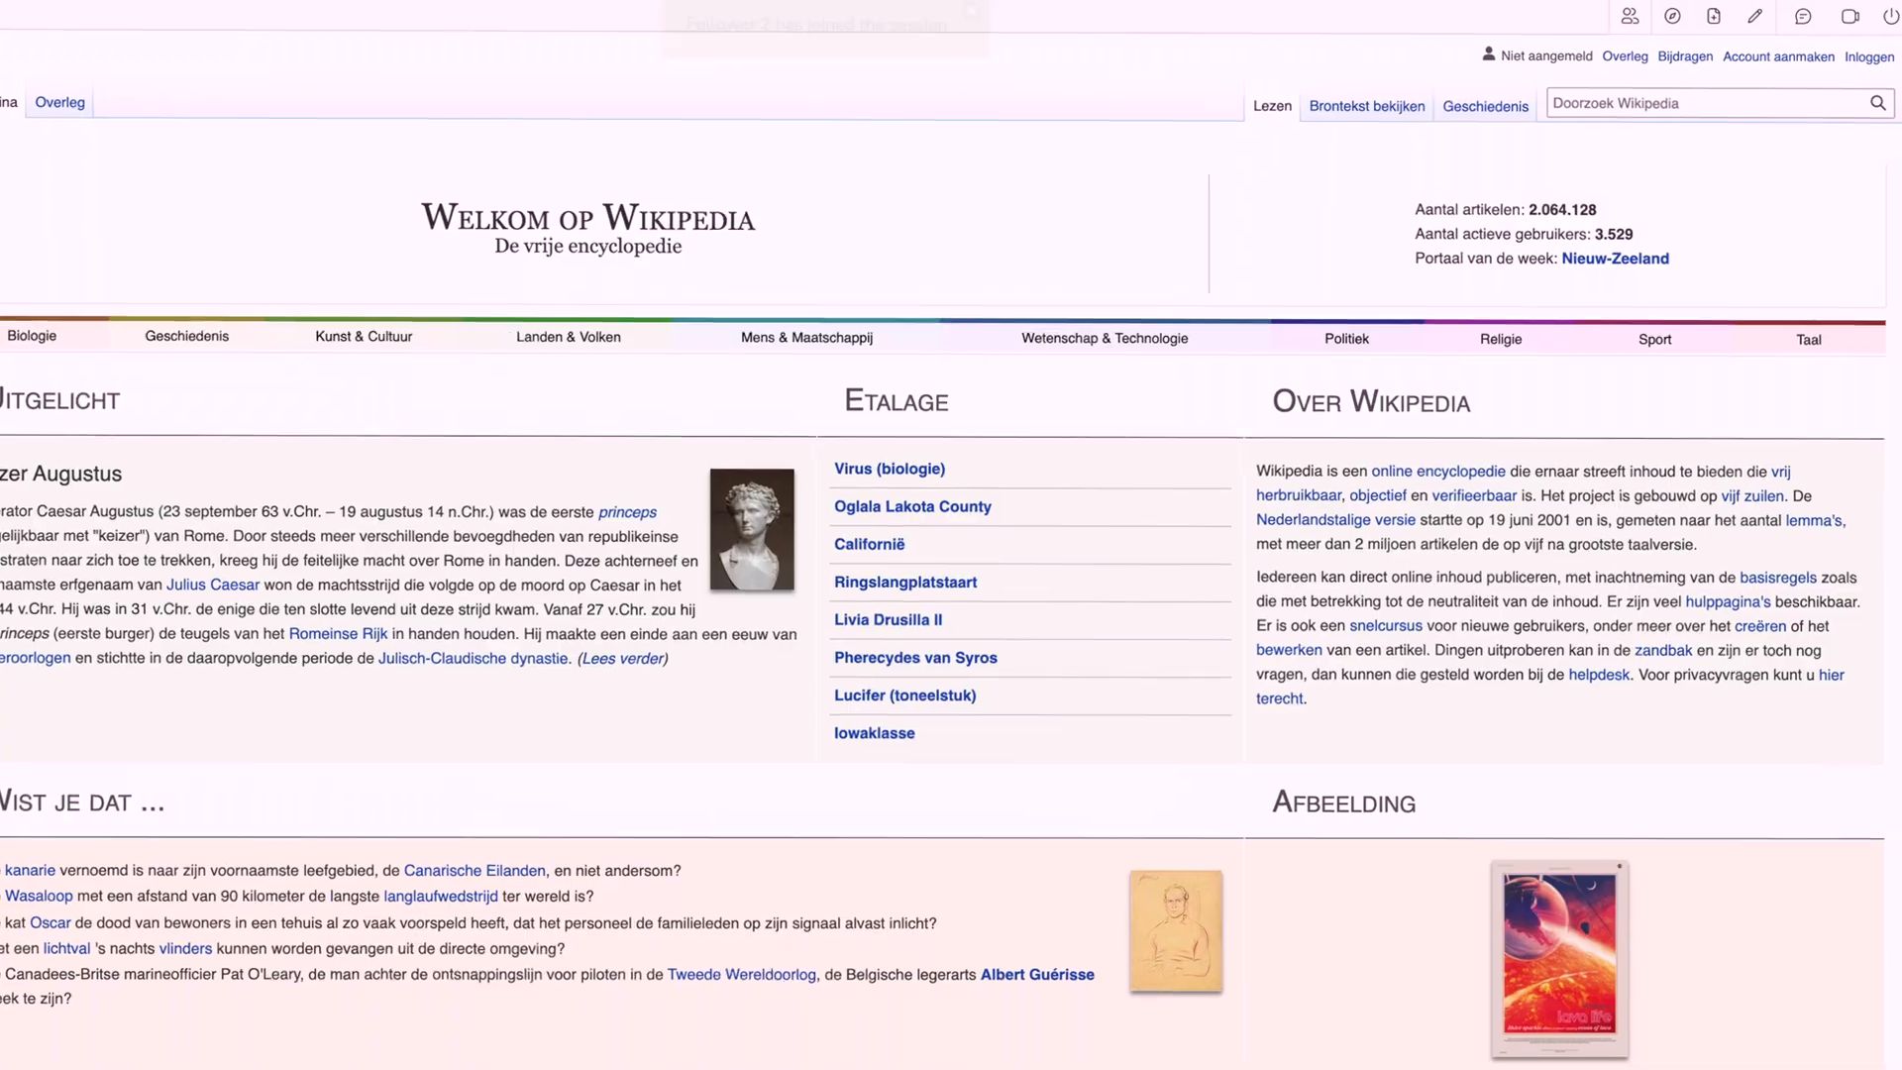
Navigate to the Kunst & Cultuur portal page from the Dutch Wikipedia main page.
{"action": "left_click", "coordinate": [362, 336]}
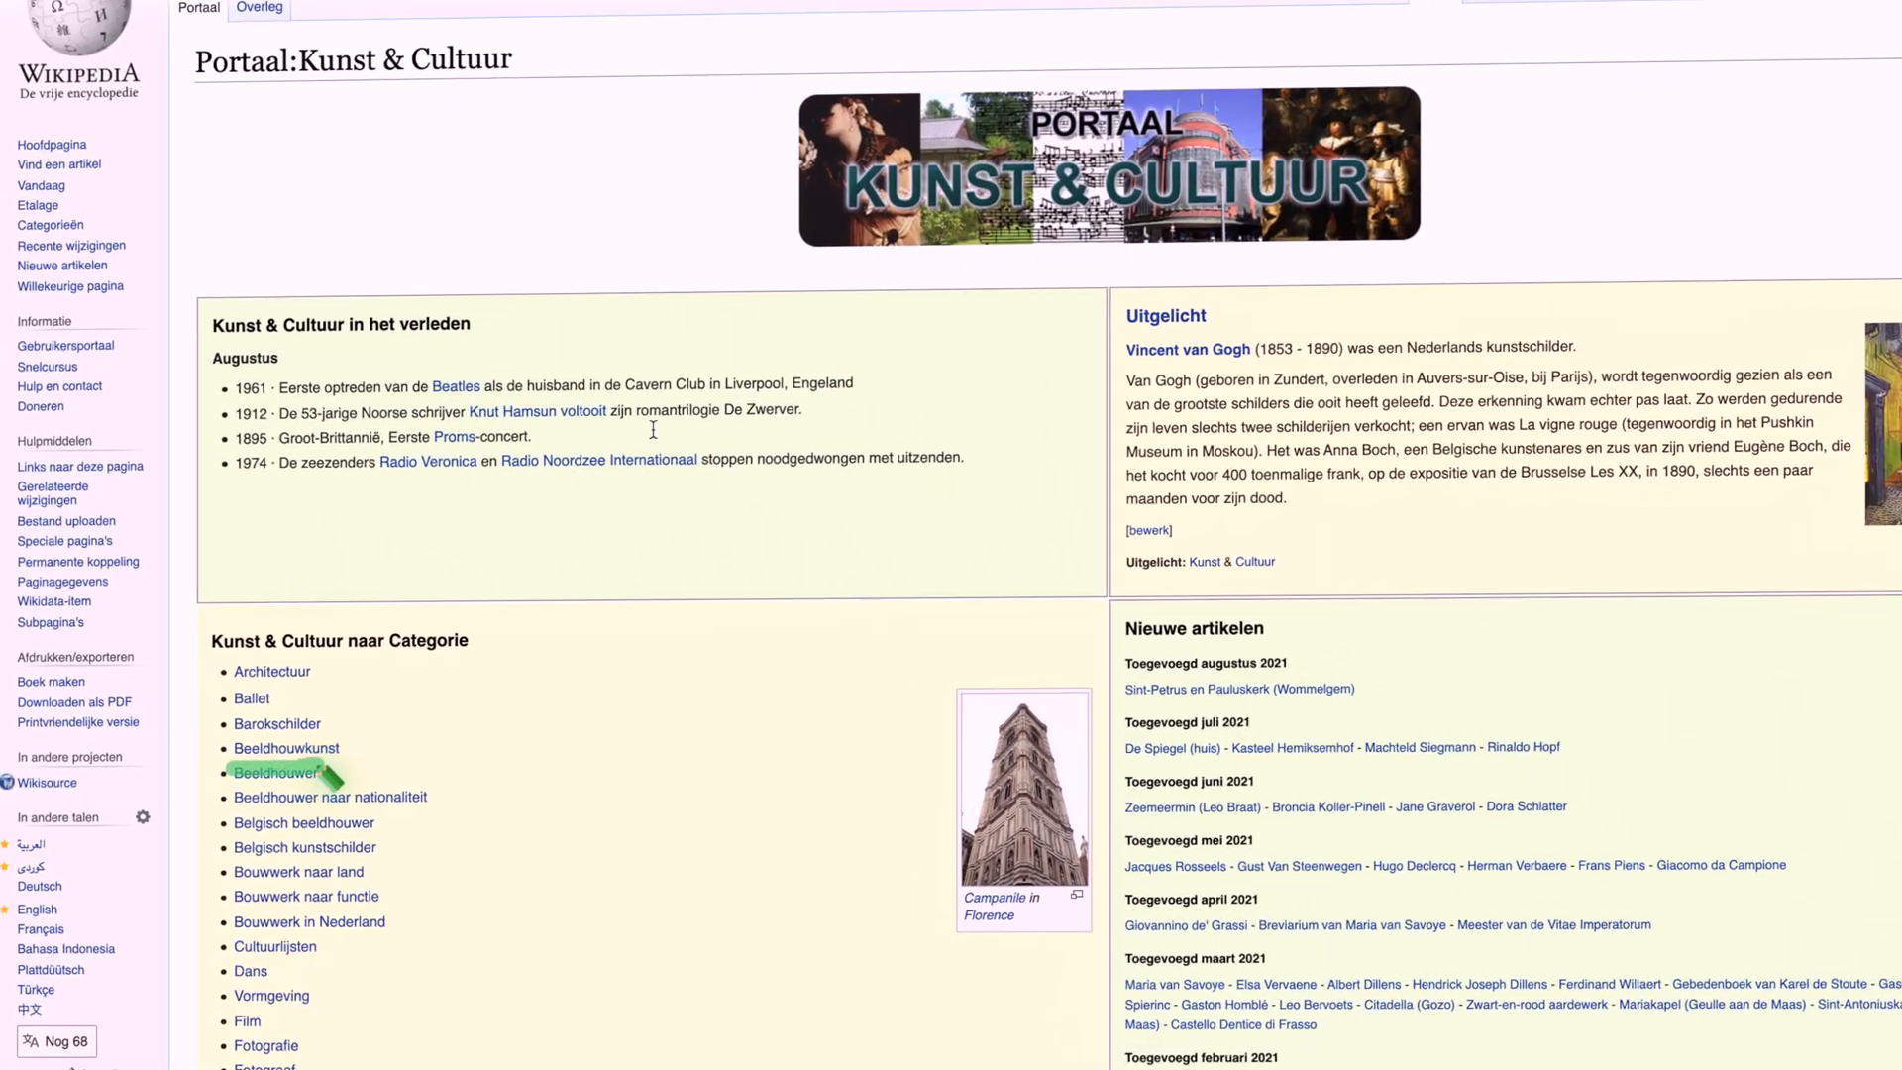